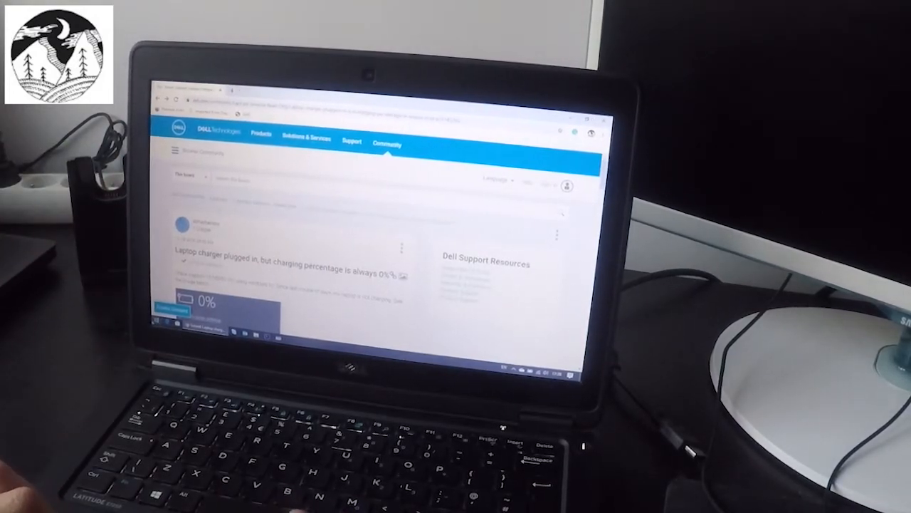
# - Bring up the Start menu to reach the power options for a restart
pyautogui.click(158, 333)
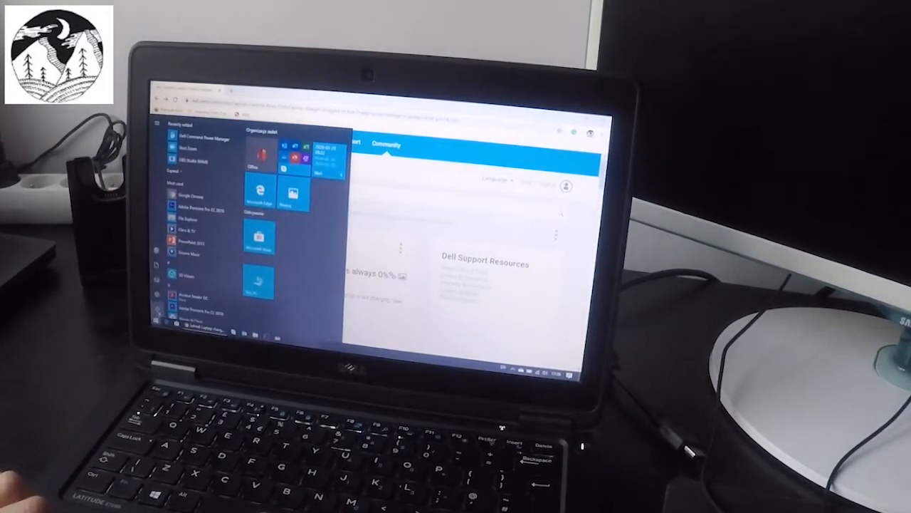